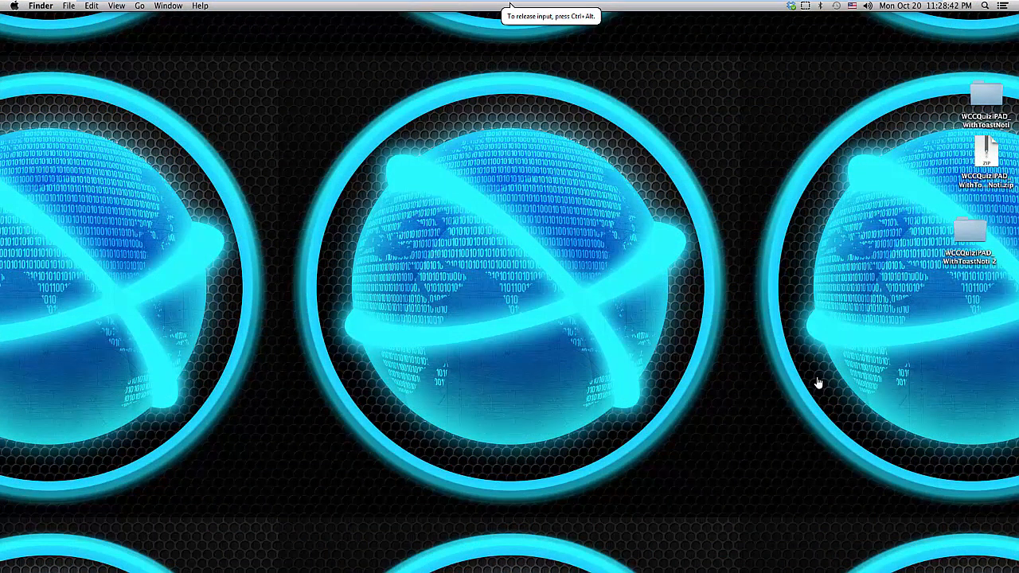
mouse_move(557, 304)
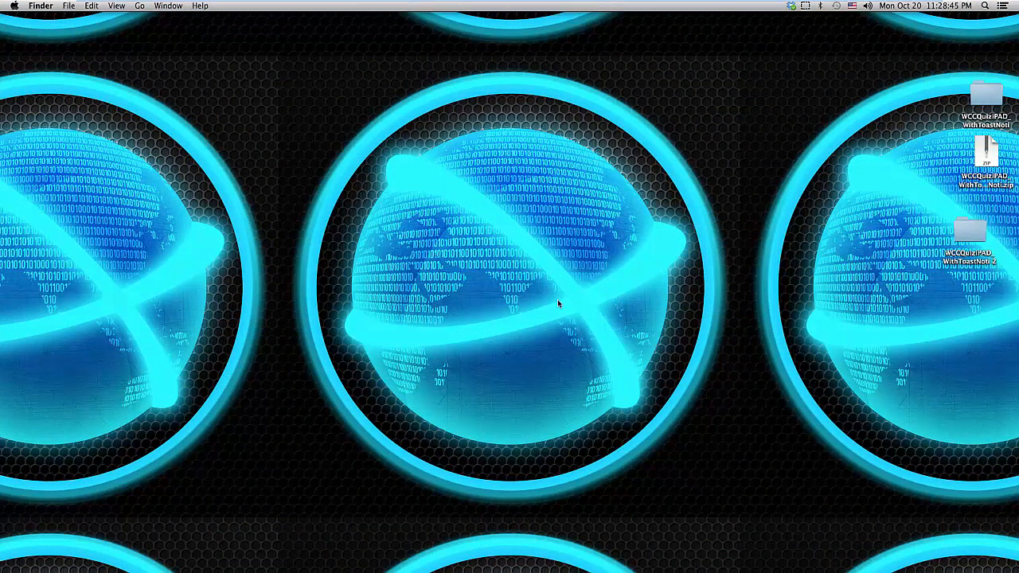
mouse_move(607, 323)
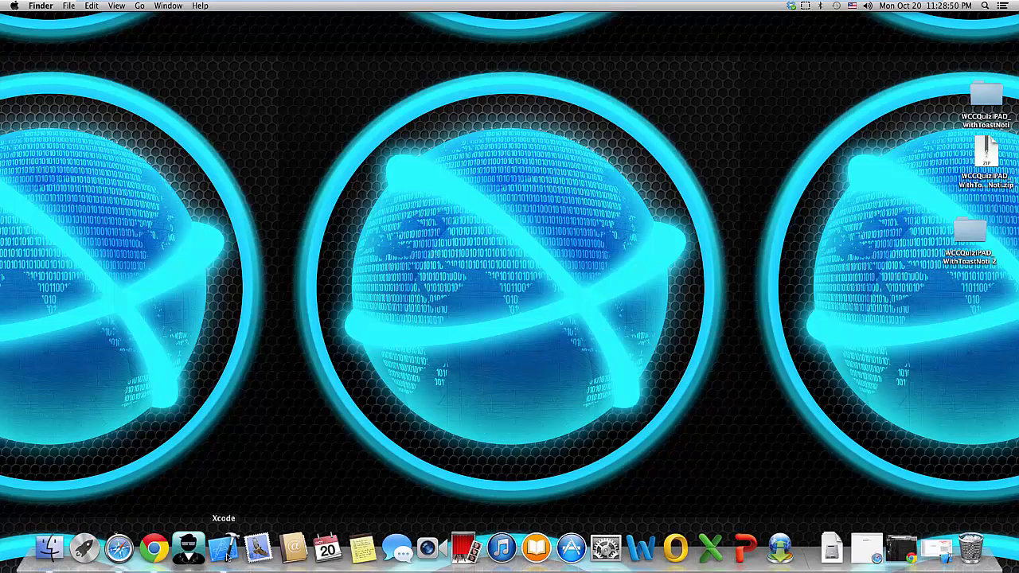
Step: Switch to the open WCCQuiziPAD project in Xcode from the Dock
click(224, 547)
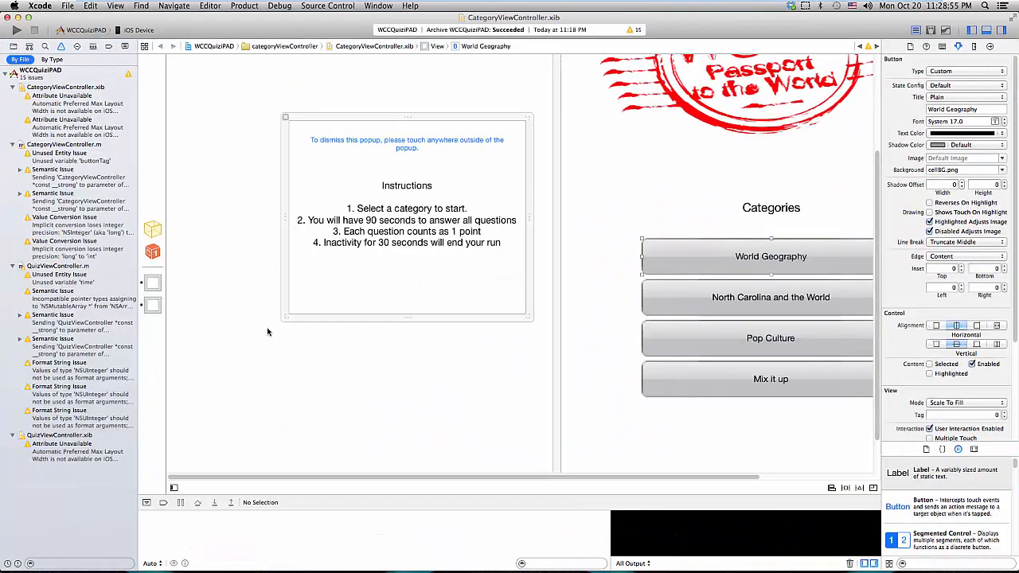
mouse_move(292, 262)
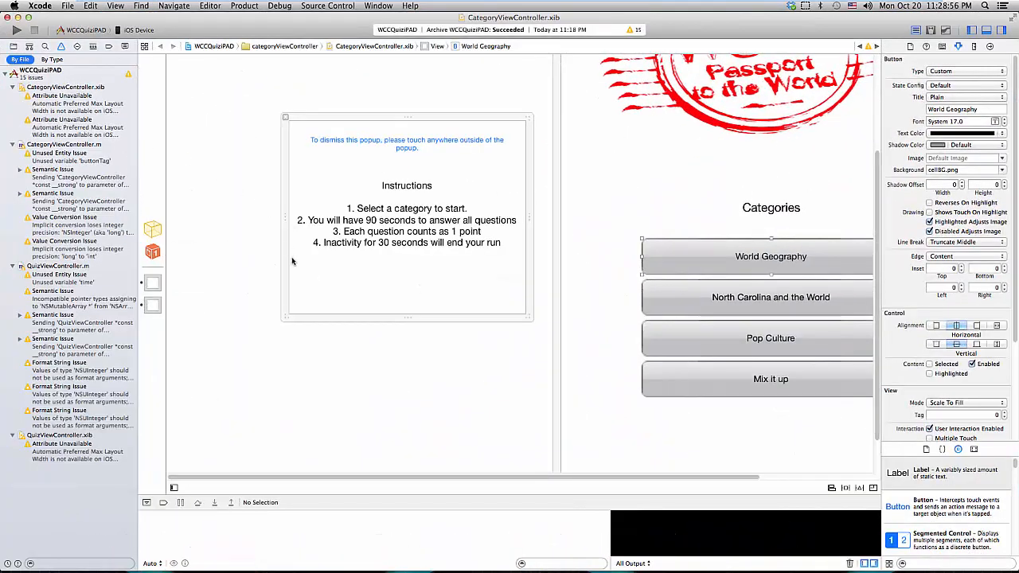
mouse_move(307, 313)
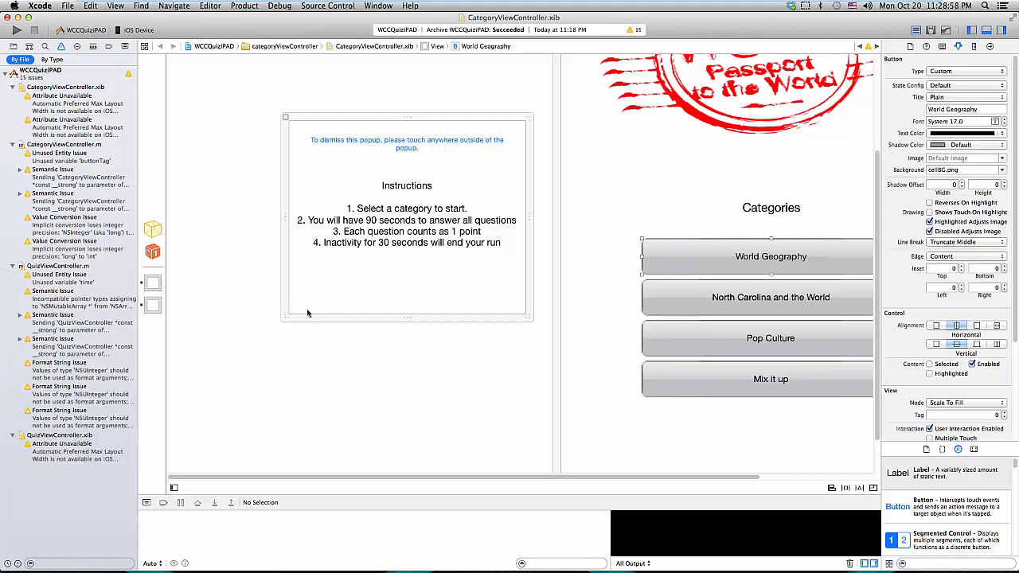
mouse_move(204, 38)
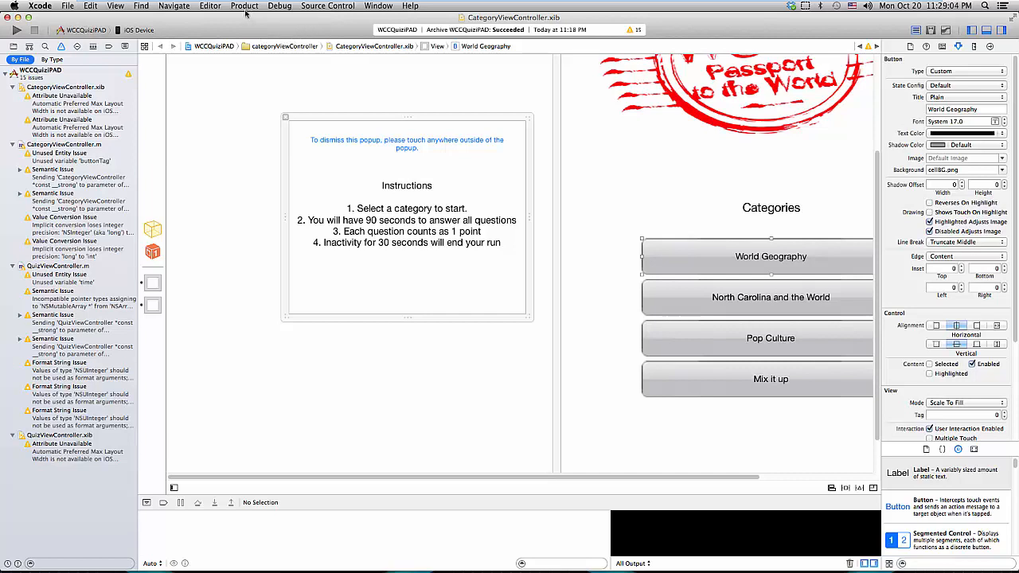
mouse_move(215, 29)
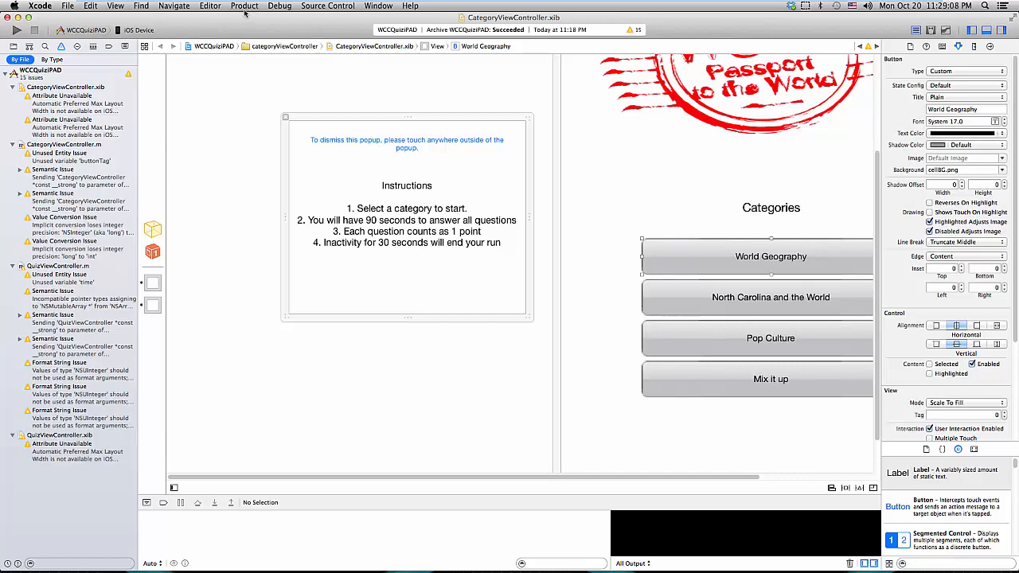
Step: Archive the WCCQuiziPAD app from the Product menu
click(243, 6)
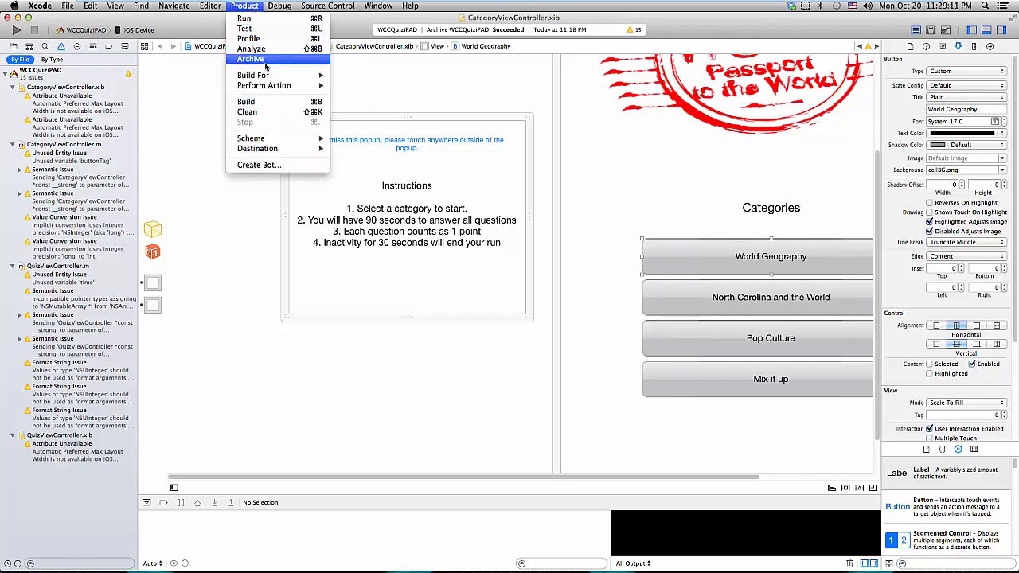
click(251, 59)
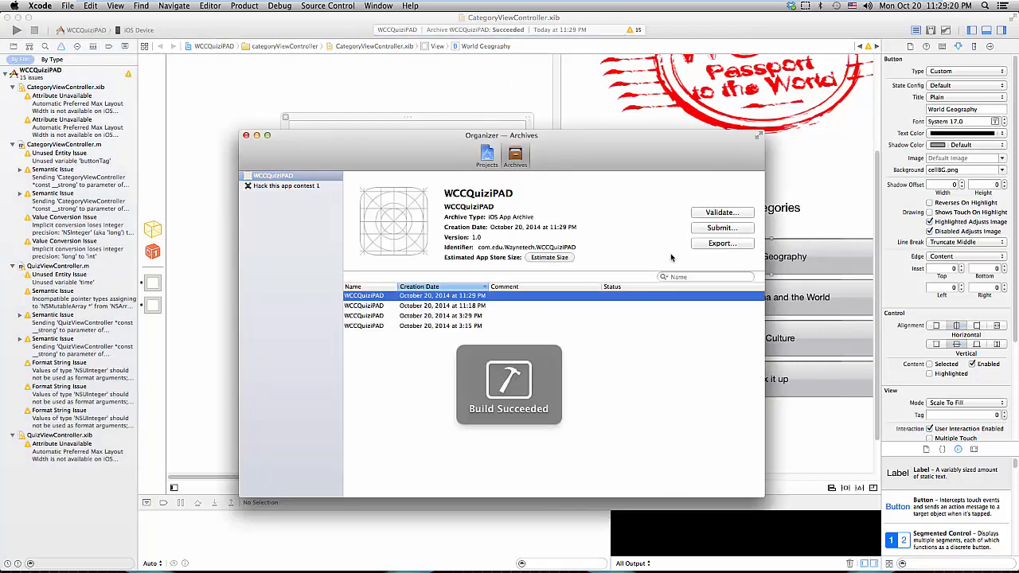
Step: Export the newest archive using Save for Ad Hoc Deployment and continue
click(722, 243)
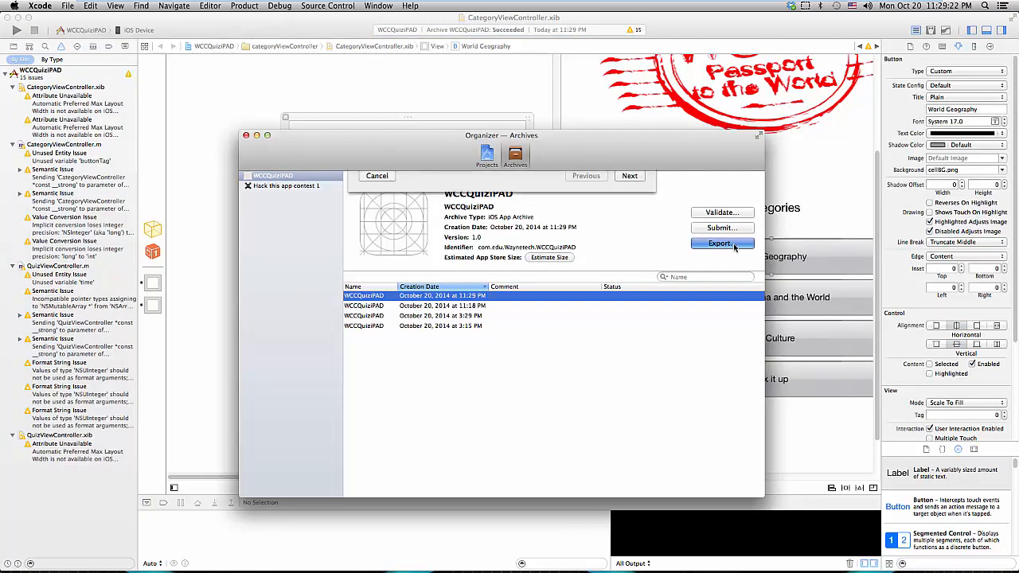
click(721, 242)
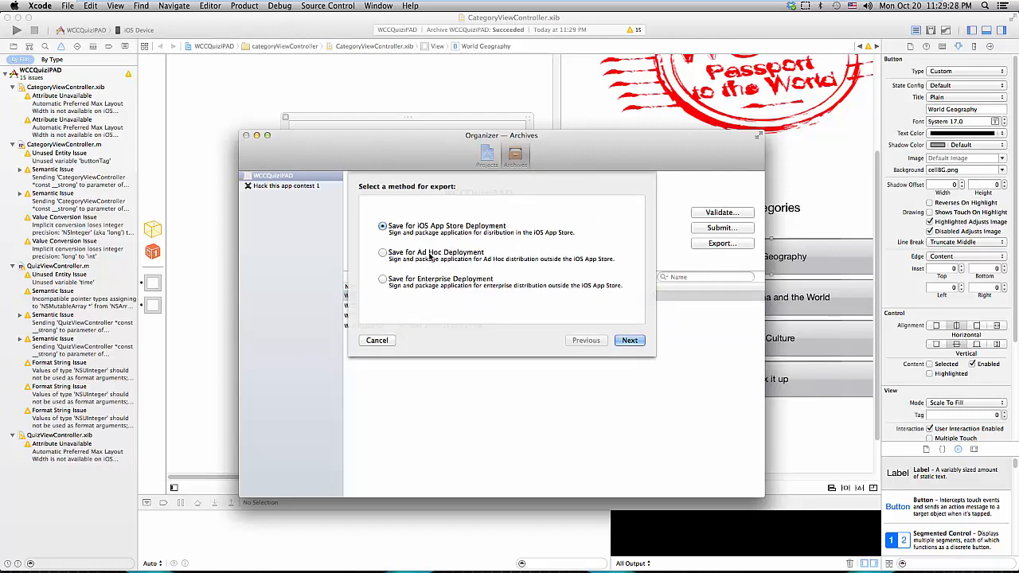
click(383, 253)
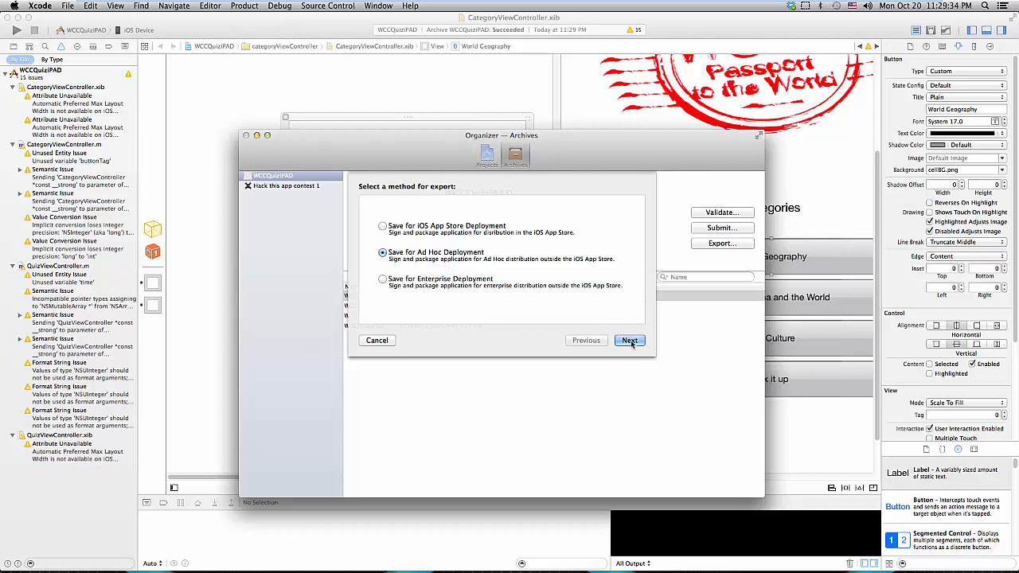
click(629, 341)
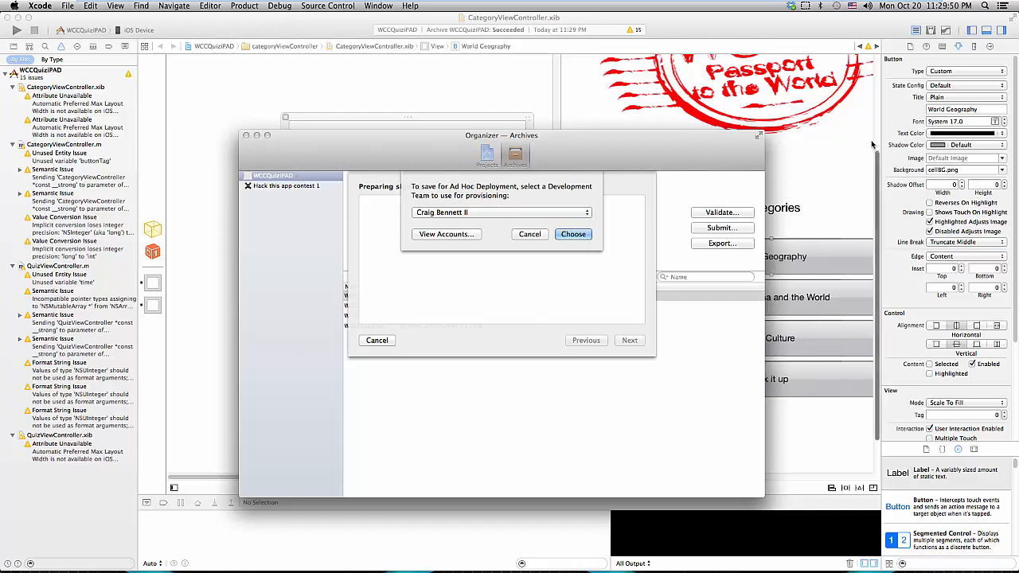
mouse_move(513, 274)
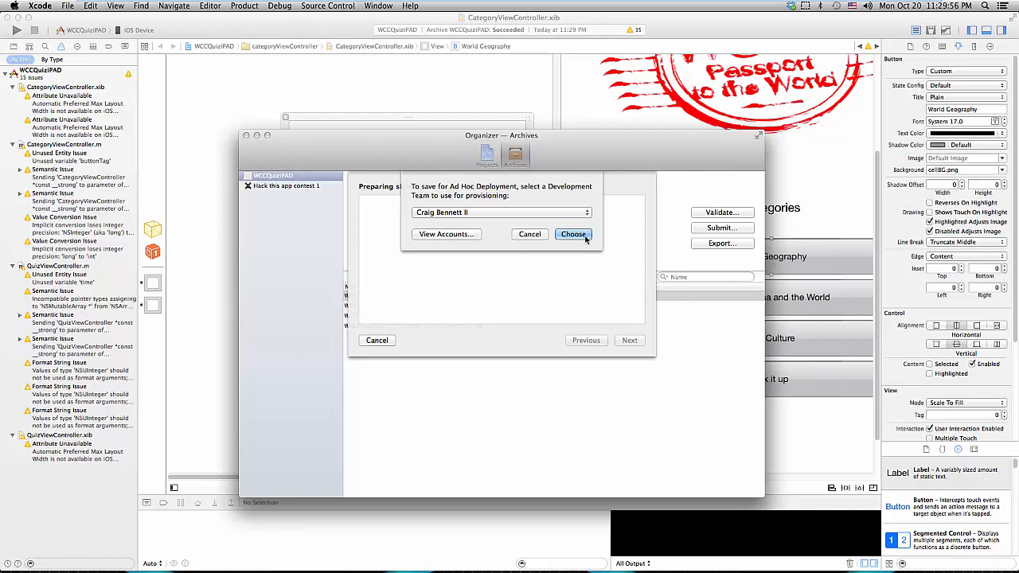
Step: Choose the development team and accept the WCCQuiziPAD.ipa Ad Hoc export summary
click(573, 234)
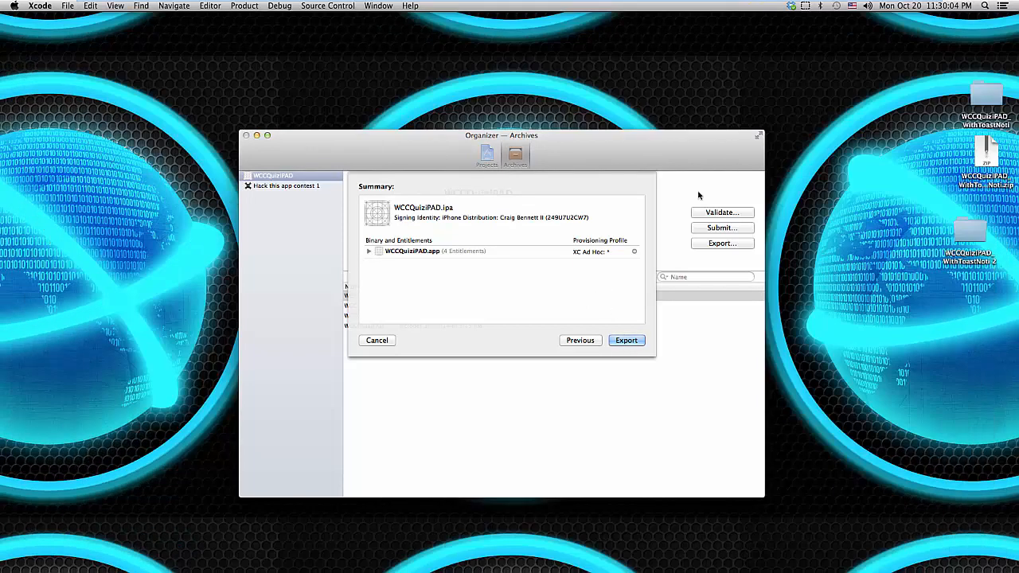
mouse_move(748, 240)
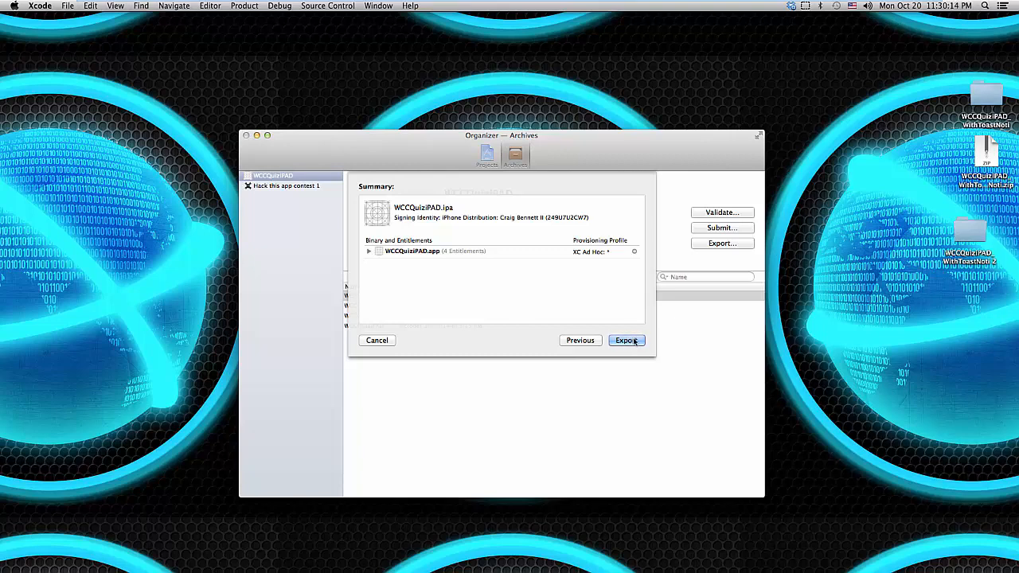
click(626, 340)
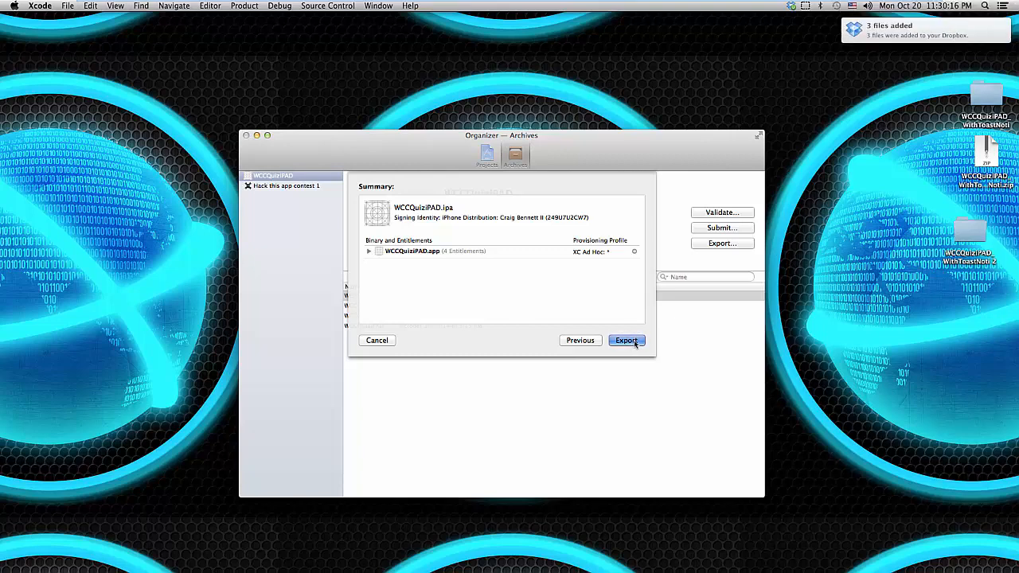
Step: Save WCCQuiziPAD.ipa to the Desktop and close the Organizer window
click(627, 340)
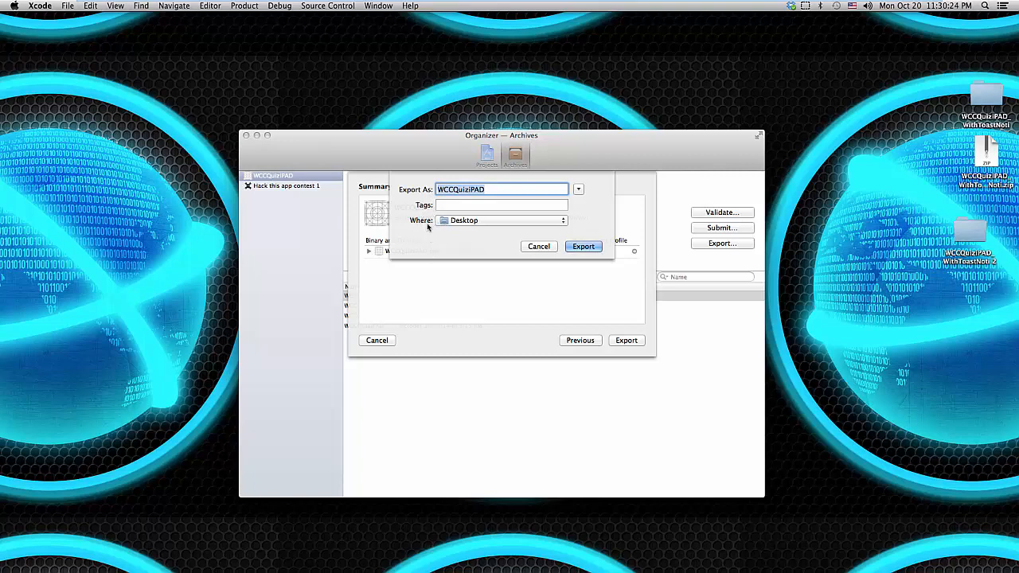
mouse_move(589, 275)
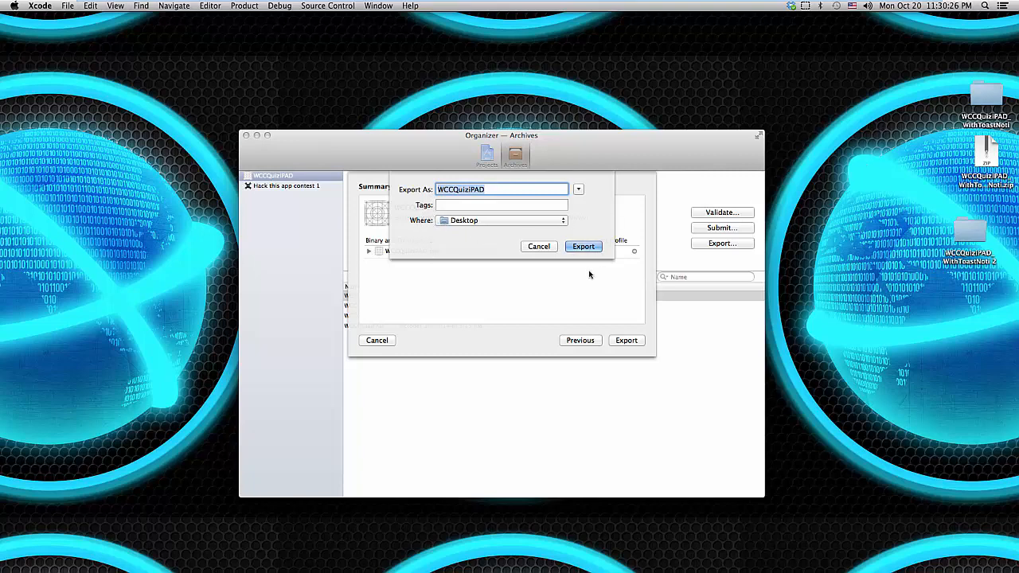
click(583, 246)
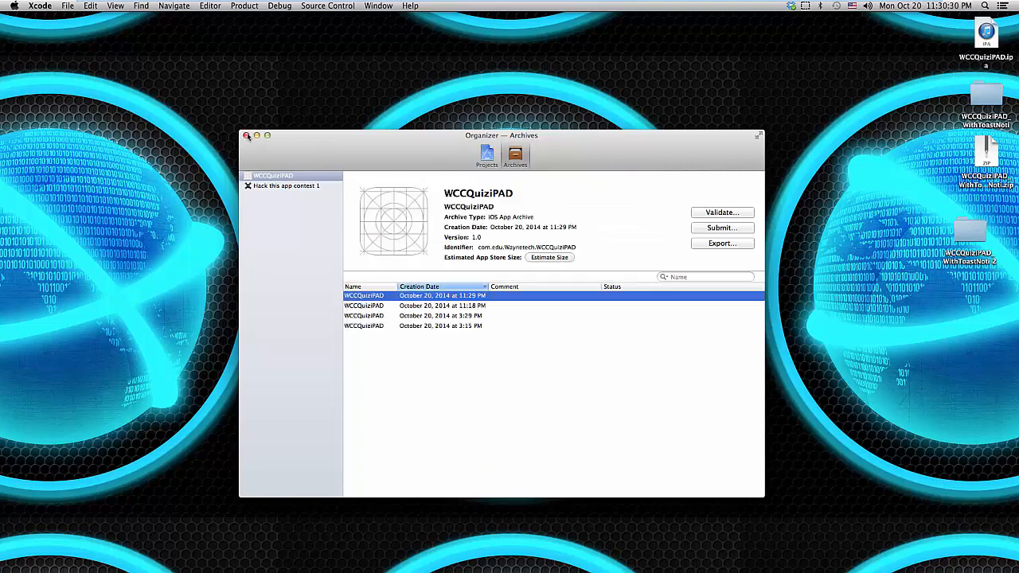
click(247, 135)
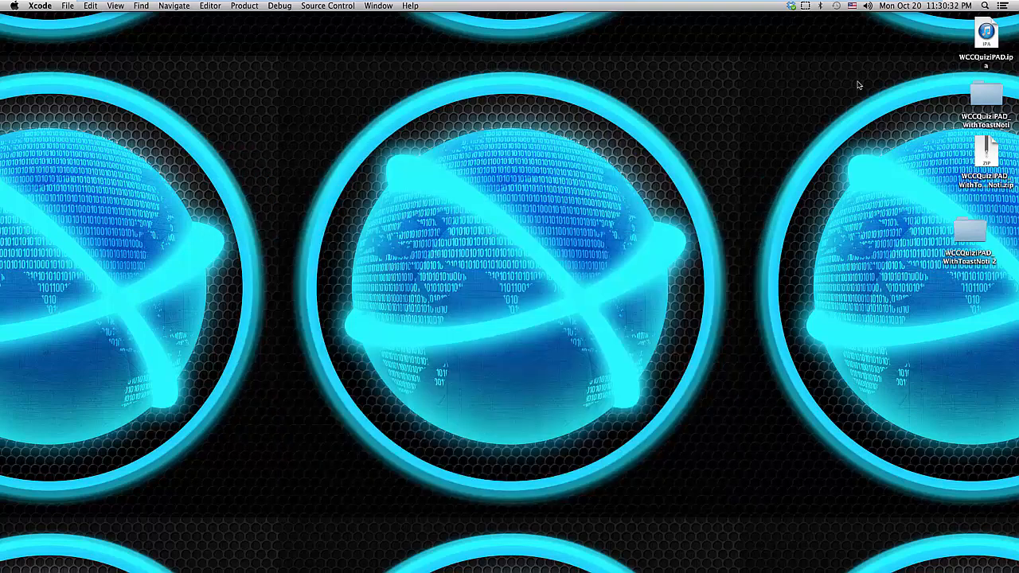
mouse_move(848, 94)
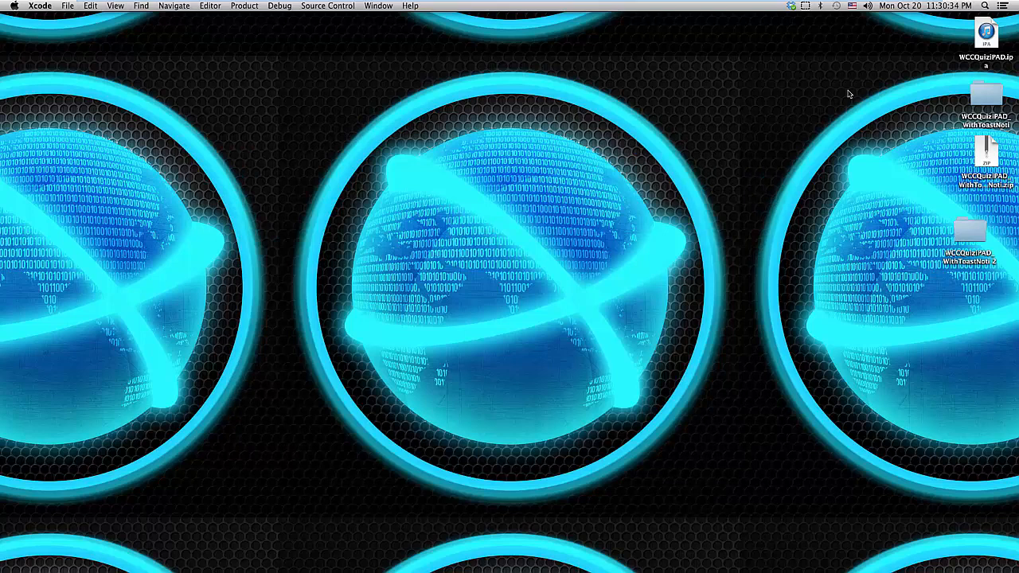